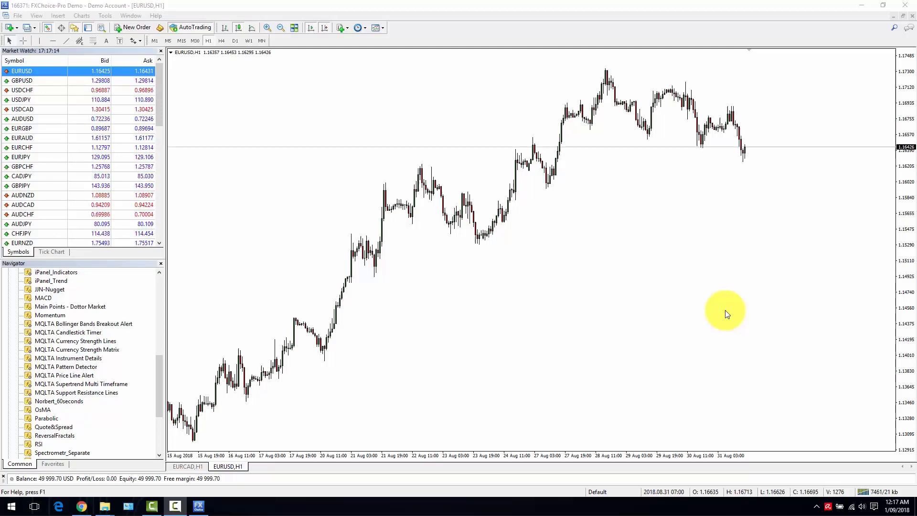
Add built-in Bollinger Bands with default period 20 and deviation 2 to the EURUSD H1 chart.
{"action": "left_click", "coordinate": [339, 28]}
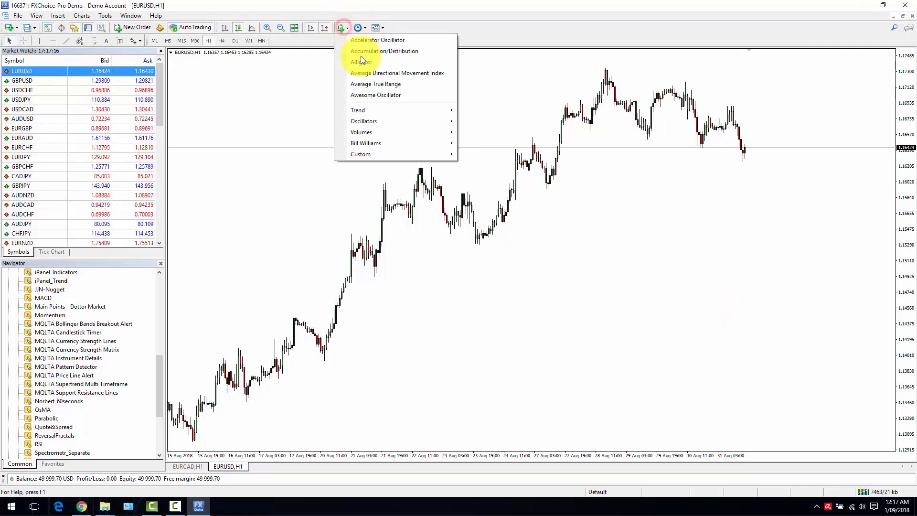
{"action": "mouse_move", "coordinate": [357, 110]}
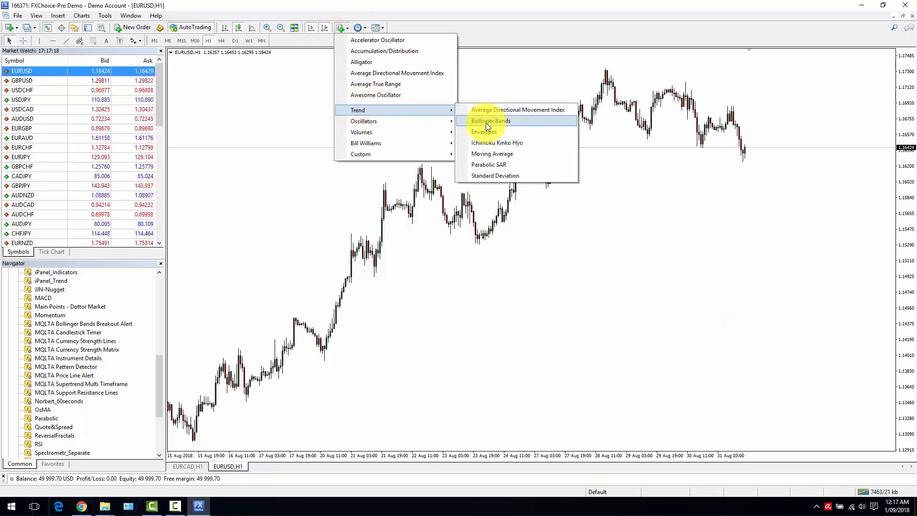
{"action": "left_click", "coordinate": [490, 121]}
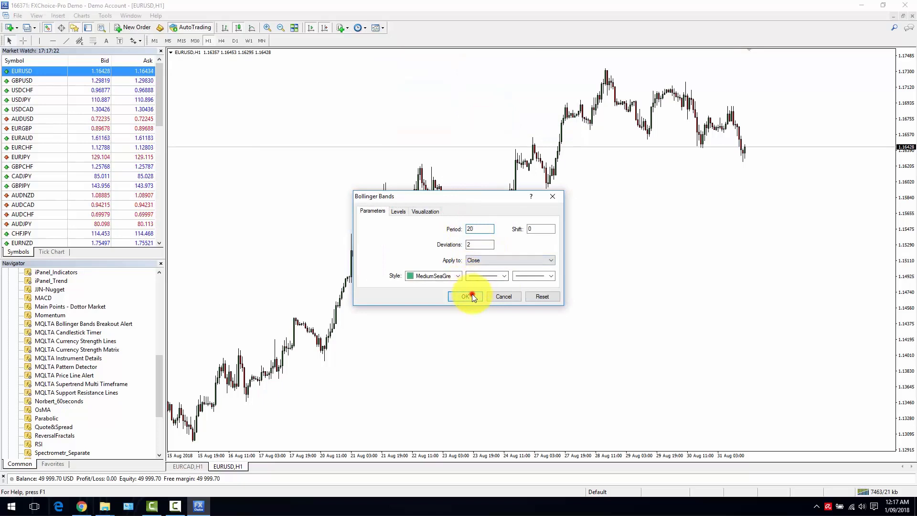
{"action": "left_click", "coordinate": [466, 296]}
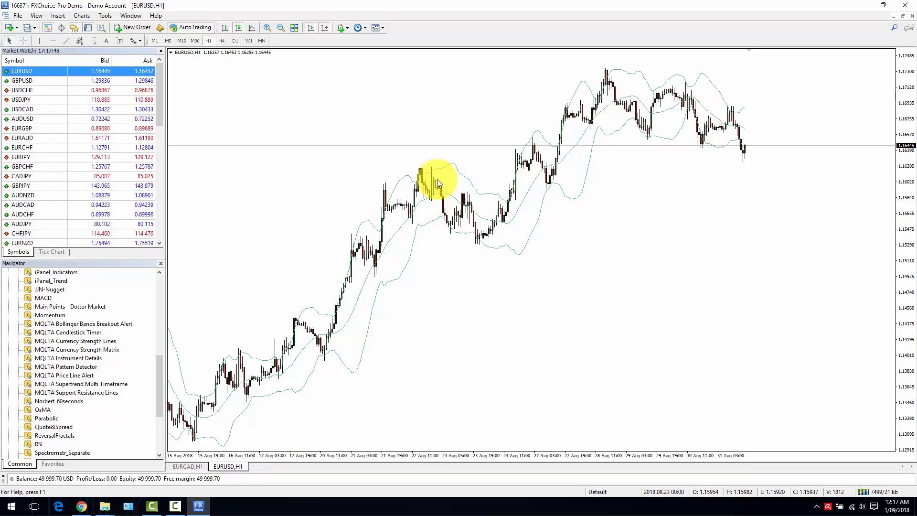
{"action": "mouse_move", "coordinate": [496, 257]}
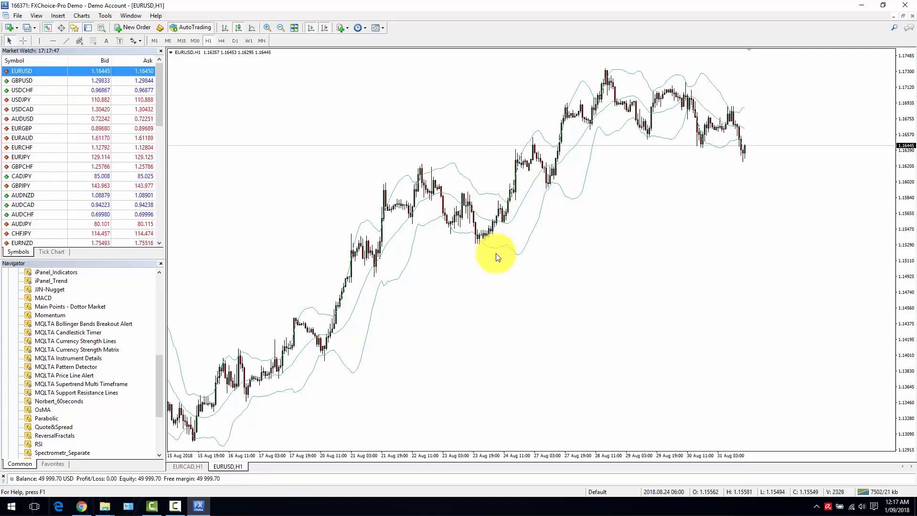
{"action": "mouse_move", "coordinate": [485, 194]}
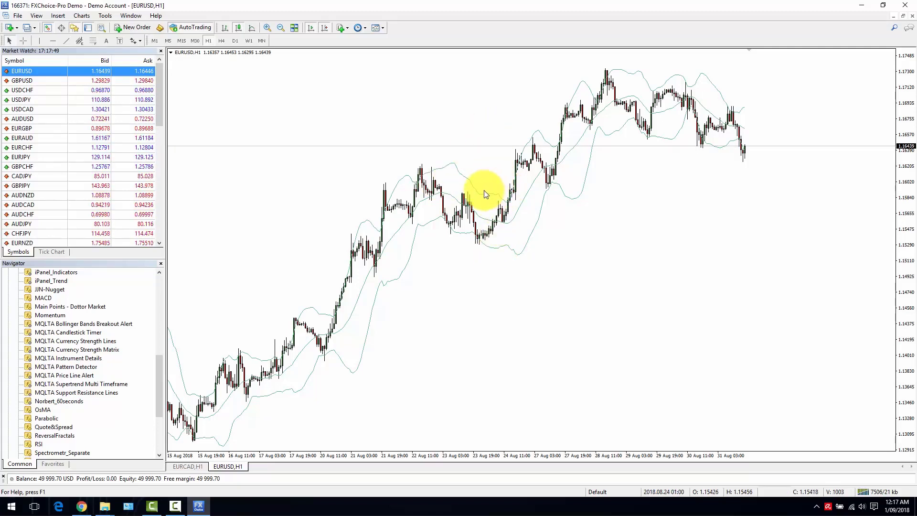
Delete the Bollinger Bands from the chart via the Indicators List, leaving only price candles.
{"action": "right_click", "coordinate": [484, 193]}
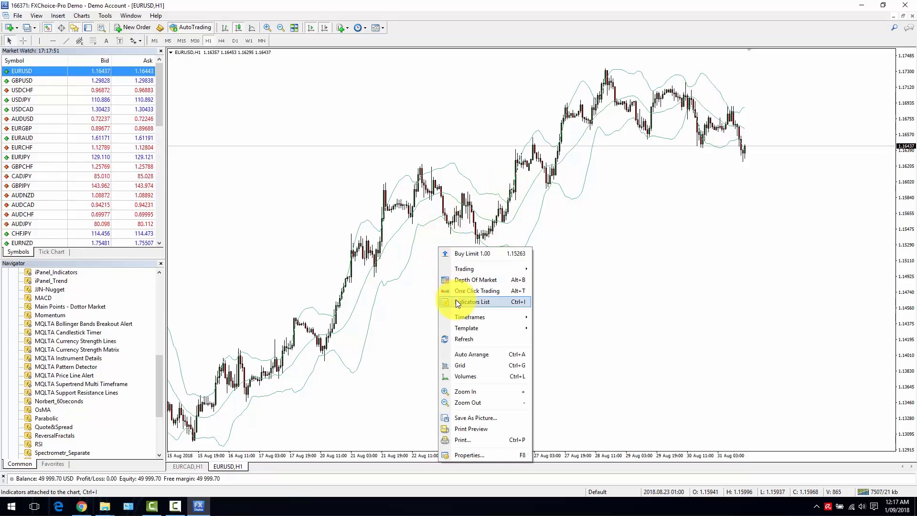
{"action": "left_click", "coordinate": [473, 301]}
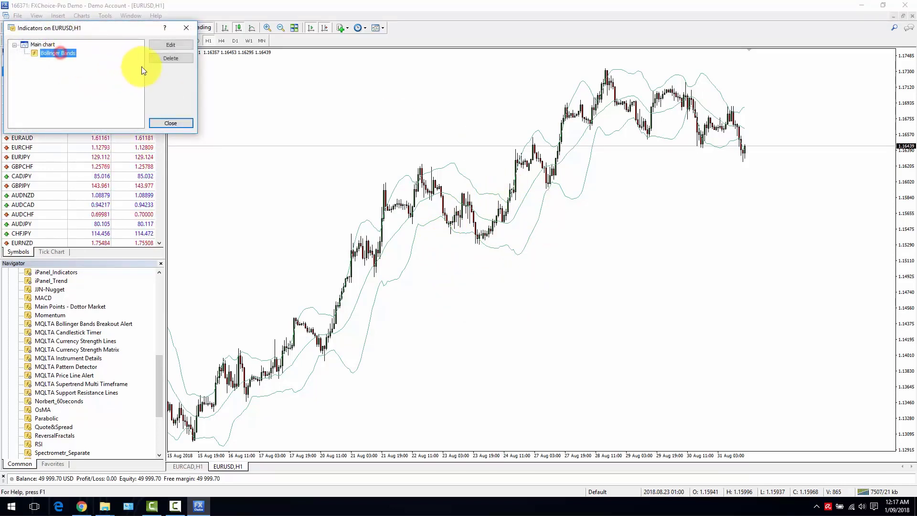
{"action": "left_click", "coordinate": [170, 58]}
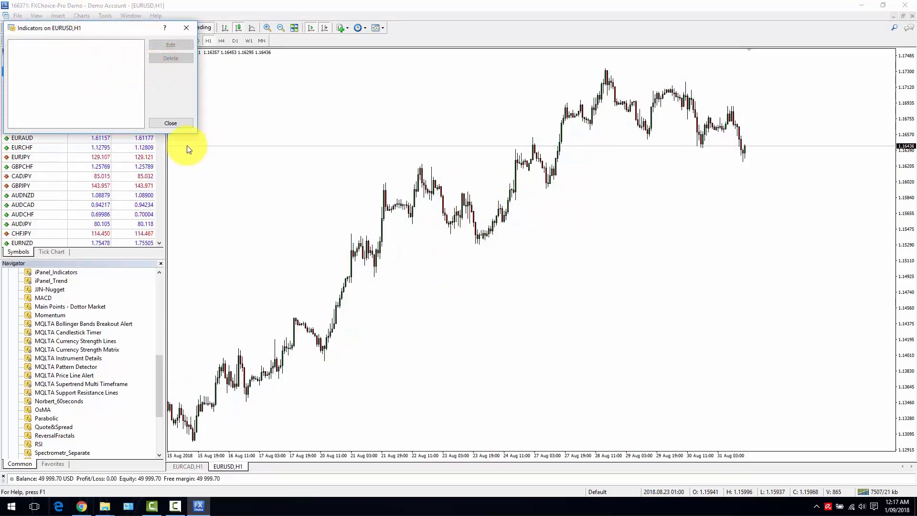
{"action": "left_click", "coordinate": [170, 123]}
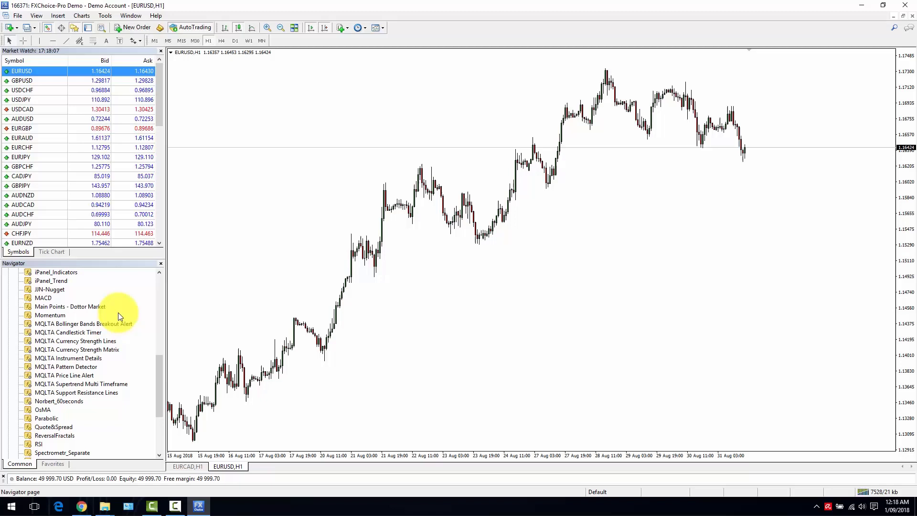
{"action": "mouse_move", "coordinate": [105, 332]}
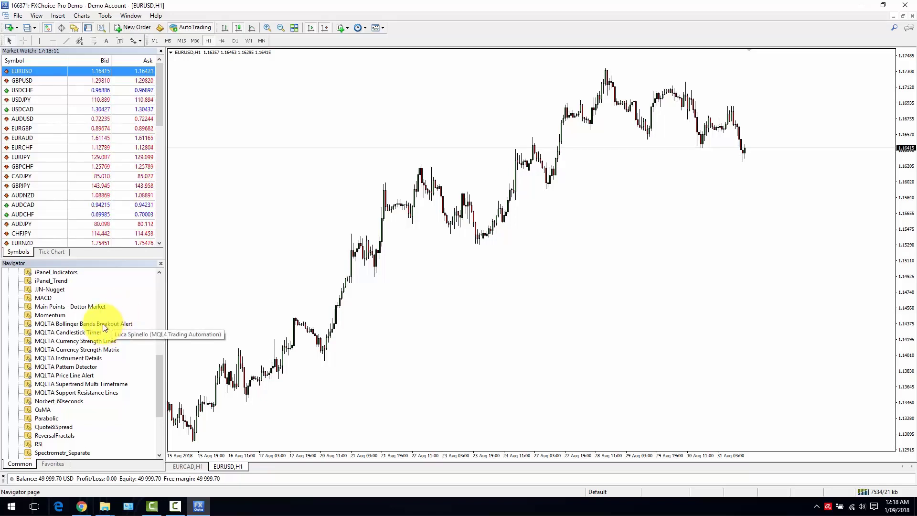
Attach the MQLTA Bollinger Bands Breakout Alert indicator from the Navigator to the chart.
{"action": "left_click", "coordinate": [82, 324]}
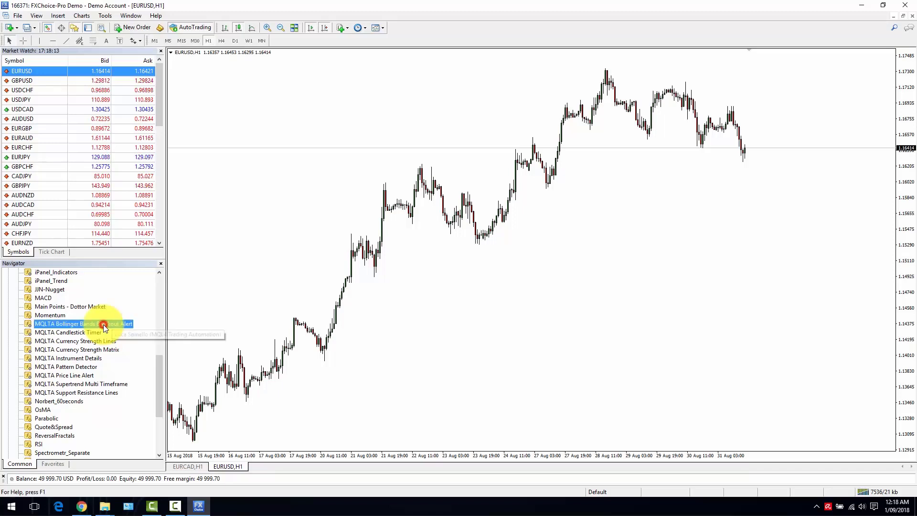
{"action": "double_click", "coordinate": [83, 324]}
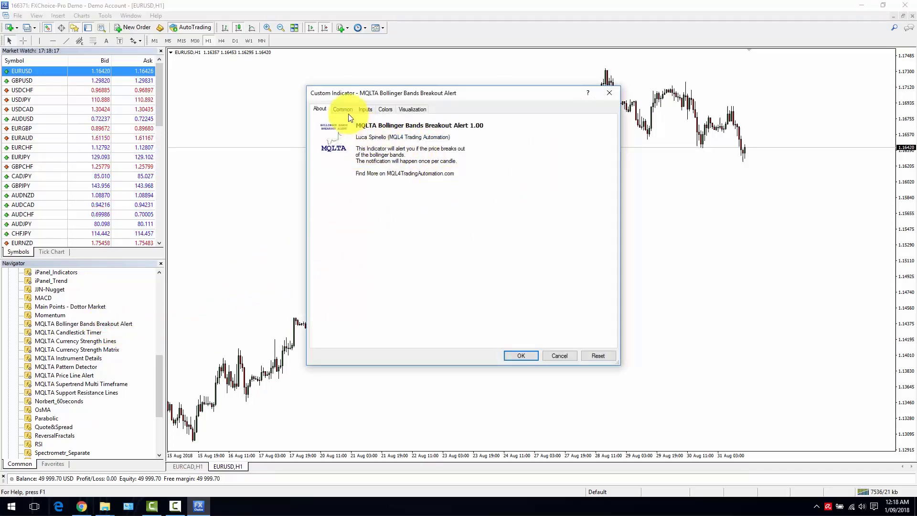
Set Notify When to ALERT ON CURRENT CANDLE and Send Alert Notification to true, then apply.
{"action": "left_click", "coordinate": [365, 109]}
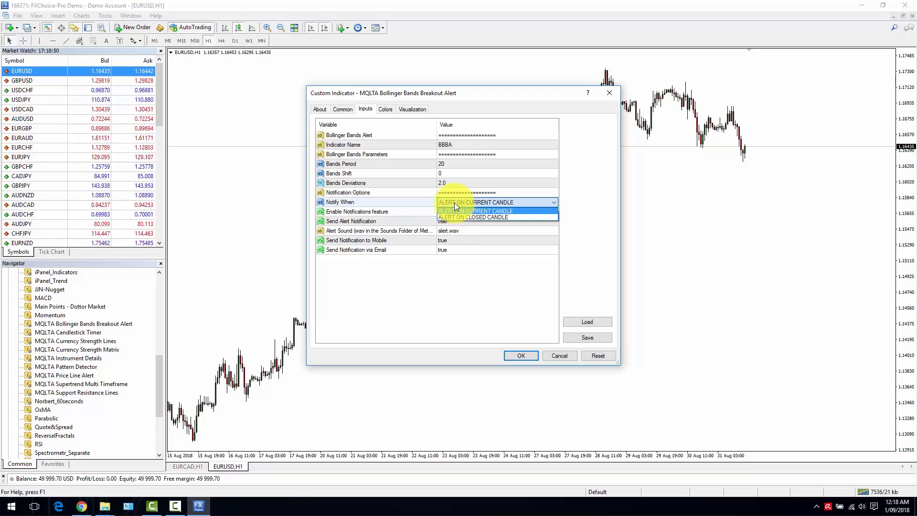
{"action": "left_click", "coordinate": [473, 201]}
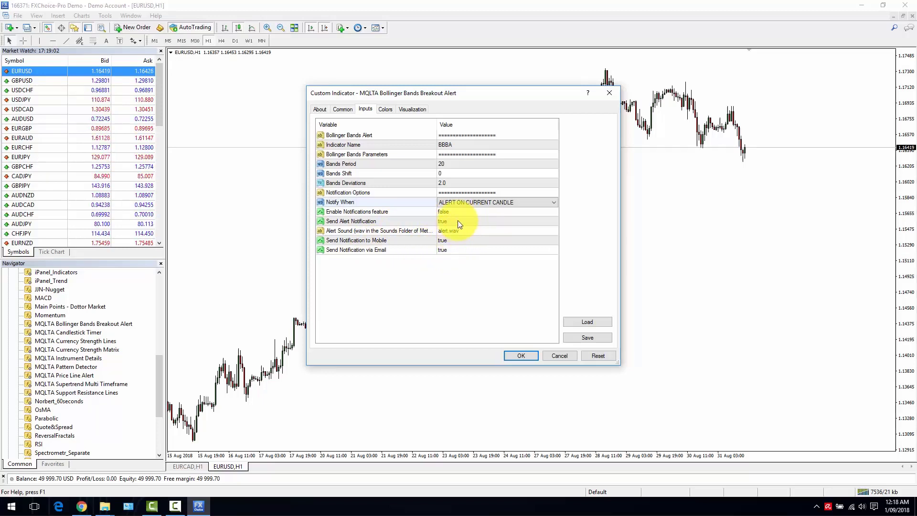
{"action": "left_click", "coordinate": [497, 220]}
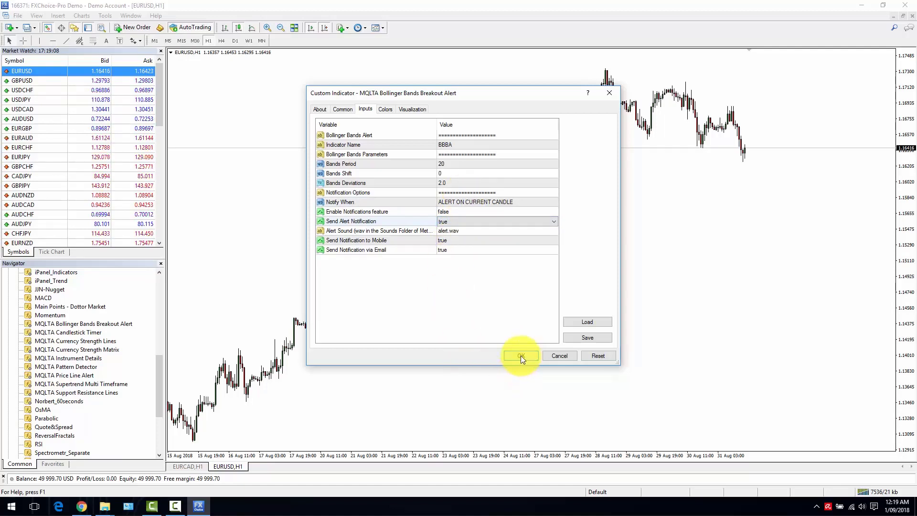
{"action": "left_click", "coordinate": [519, 355]}
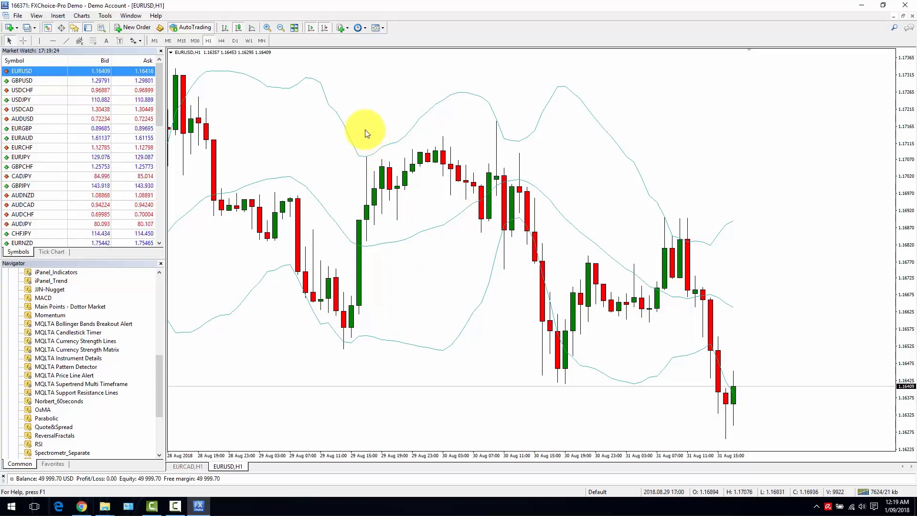
Edit the breakout alert indicator to set Enable Notifications feature to true and apply it.
{"action": "right_click", "coordinate": [365, 130]}
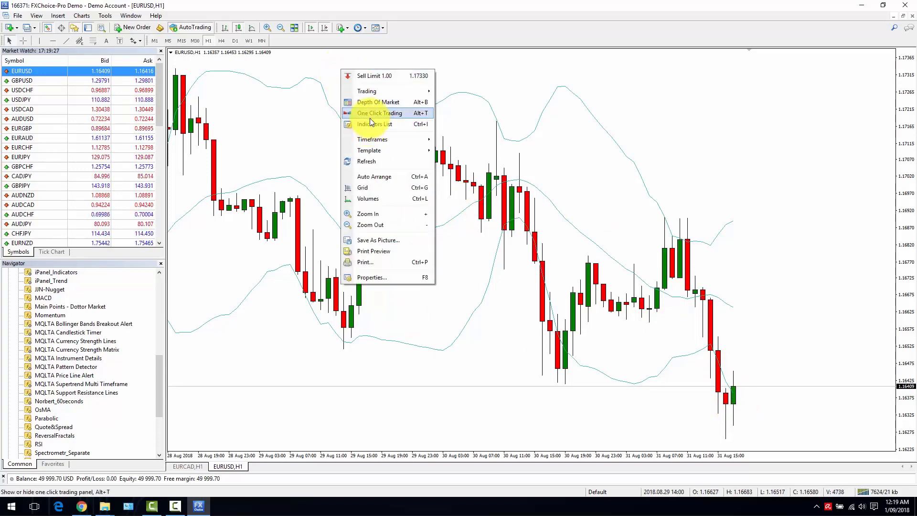
{"action": "left_click", "coordinate": [374, 124]}
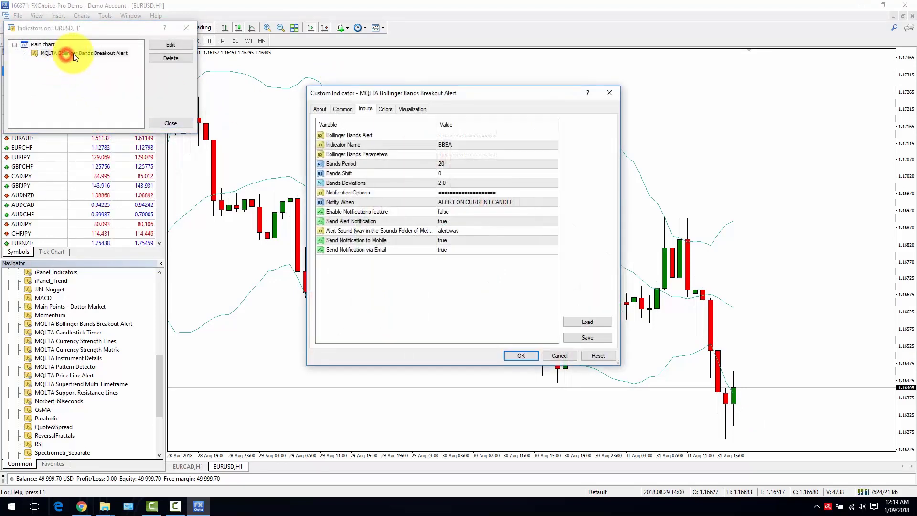
{"action": "left_click", "coordinate": [497, 211]}
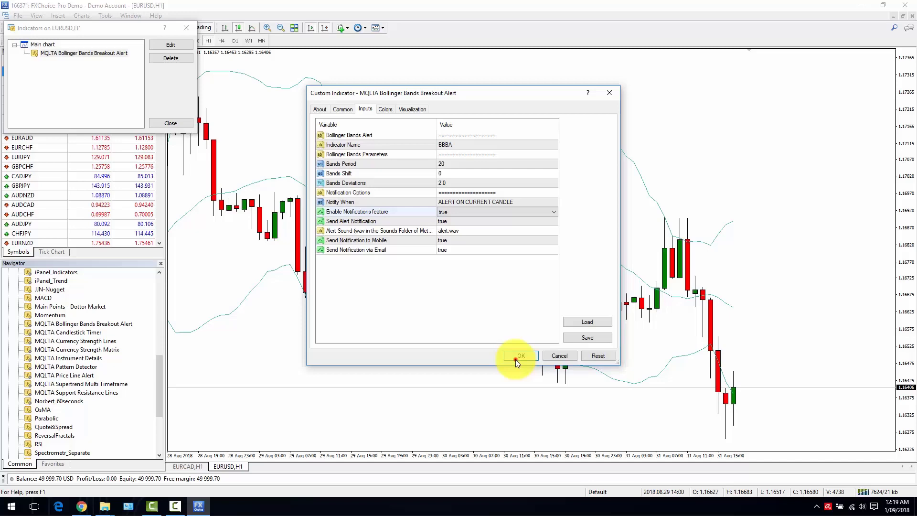
{"action": "left_click", "coordinate": [519, 355]}
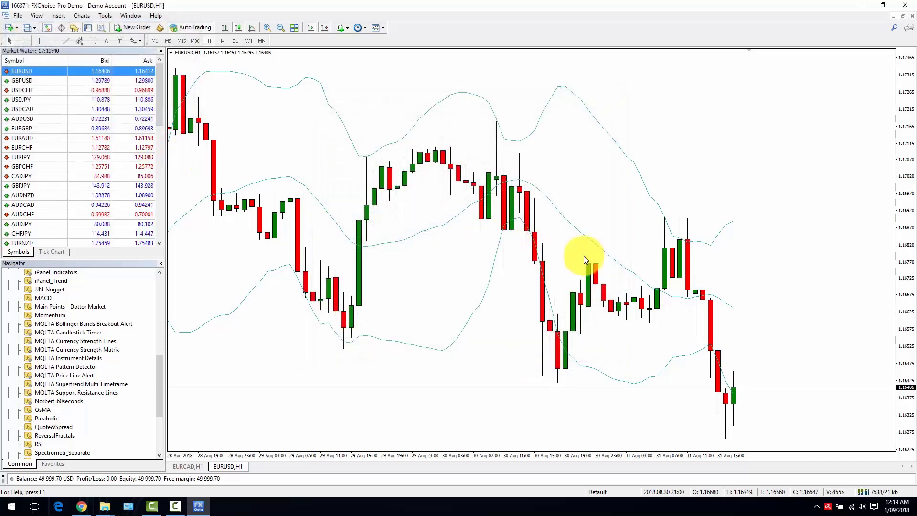
Reopen the breakout alert indicator's properties from the chart's context menu.
{"action": "right_click", "coordinate": [584, 260]}
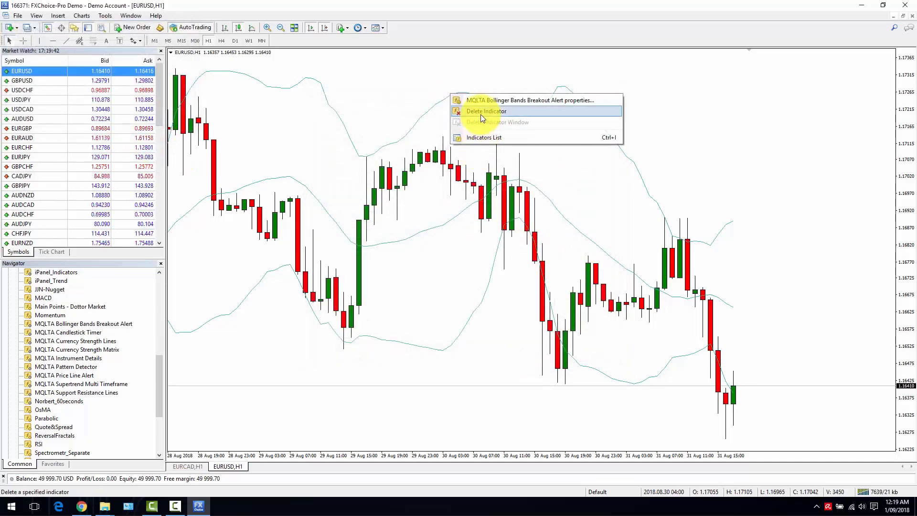
{"action": "left_click", "coordinate": [529, 101]}
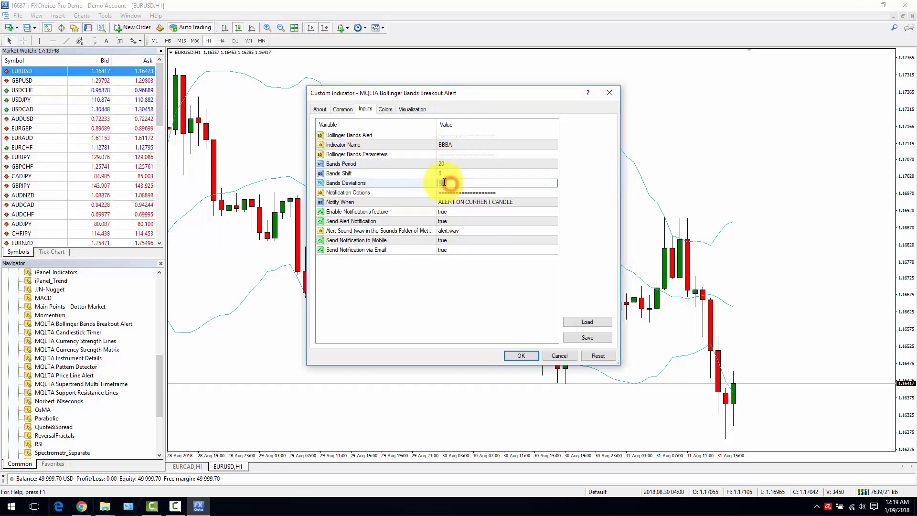
Set Bands Deviations to 1 and turn off mobile and email notifications, then apply.
{"action": "type", "text": "1"}
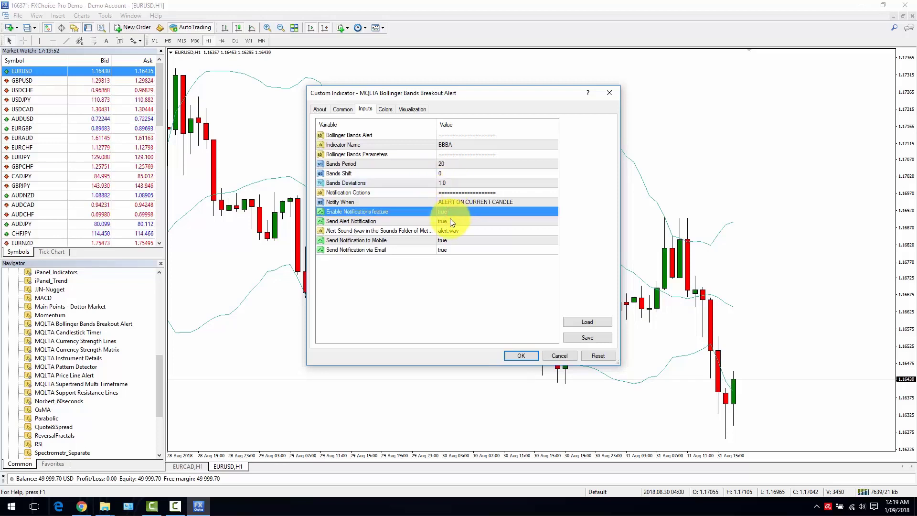
{"action": "left_click", "coordinate": [496, 240]}
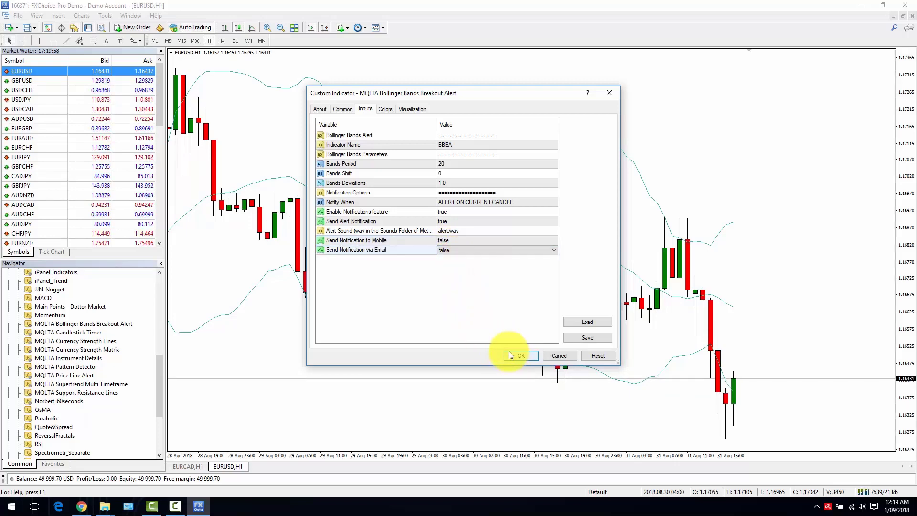
{"action": "left_click", "coordinate": [518, 356]}
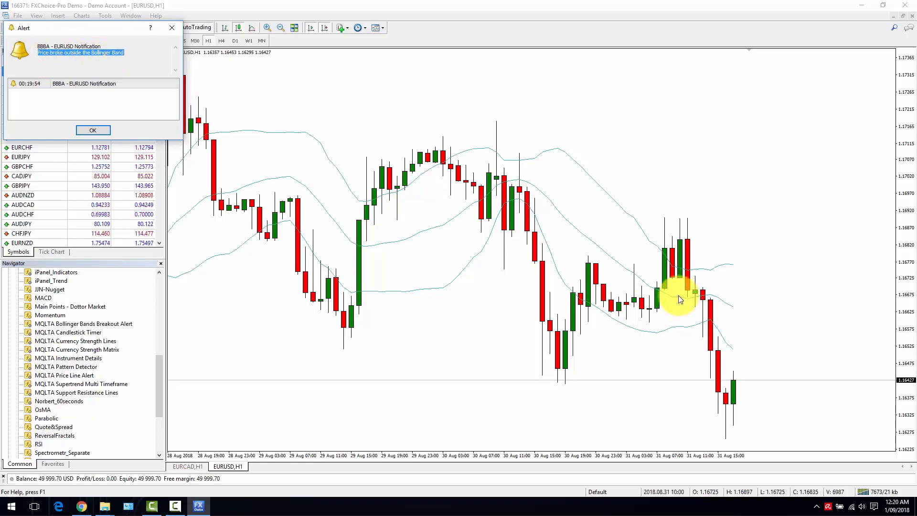
{"action": "mouse_move", "coordinate": [725, 339]}
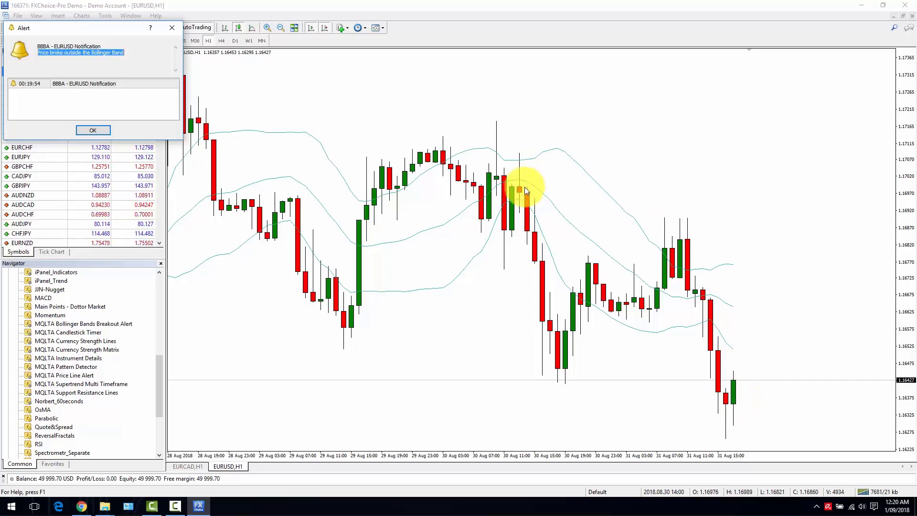
{"action": "mouse_move", "coordinate": [590, 170]}
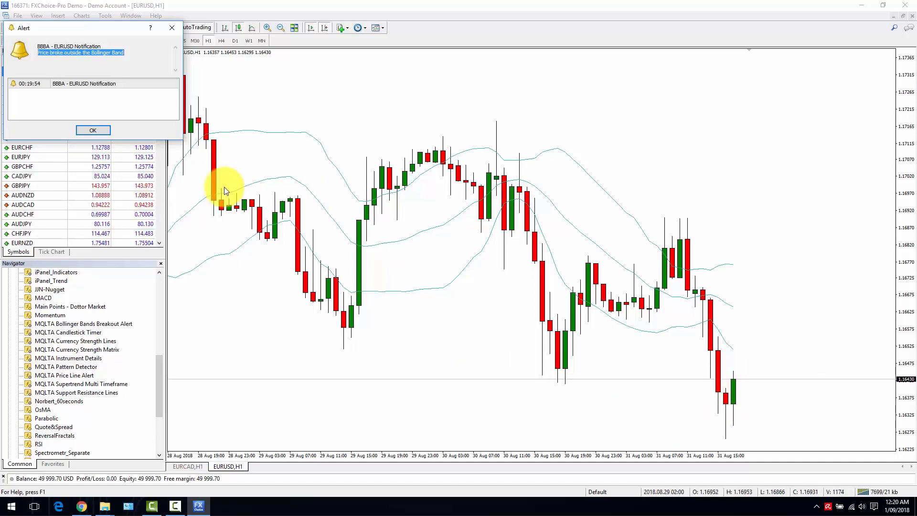
Dismiss the price-broke-outside-the-Bollinger-Band alert window.
{"action": "left_click", "coordinate": [93, 130]}
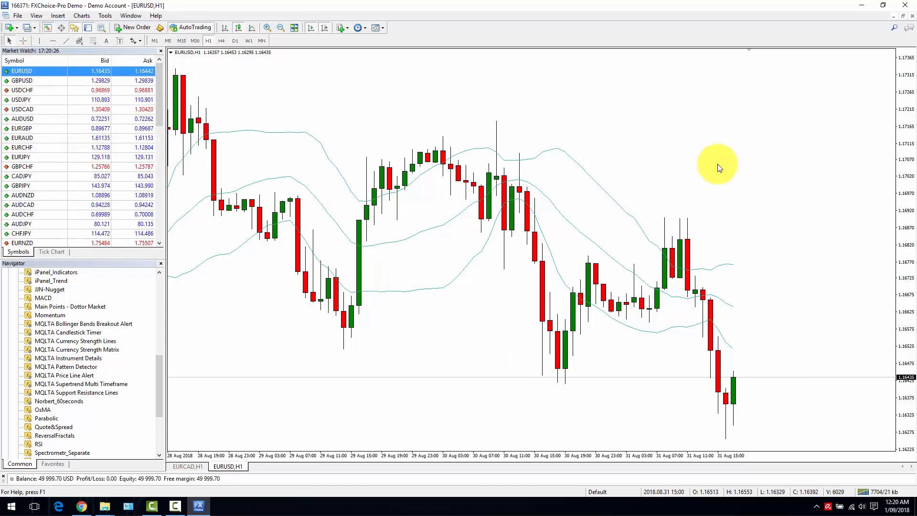
{"action": "mouse_move", "coordinate": [611, 71]}
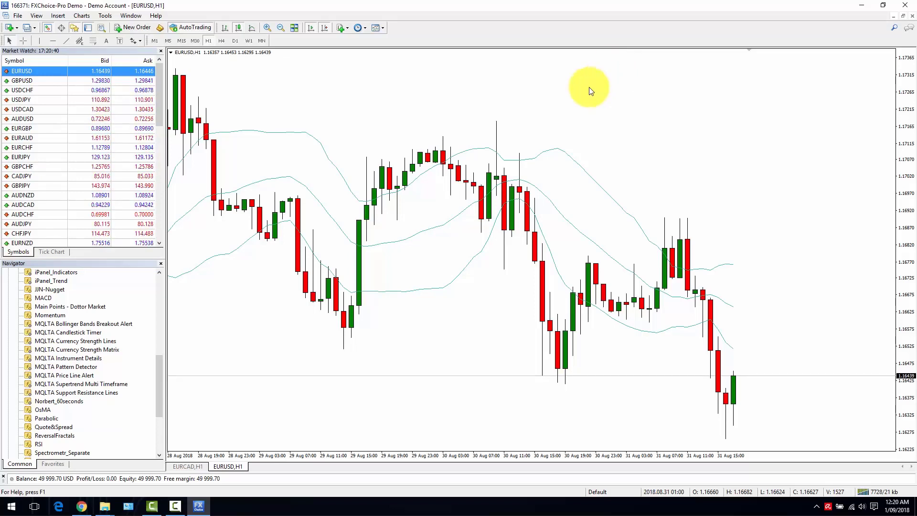
{"action": "mouse_move", "coordinate": [447, 269]}
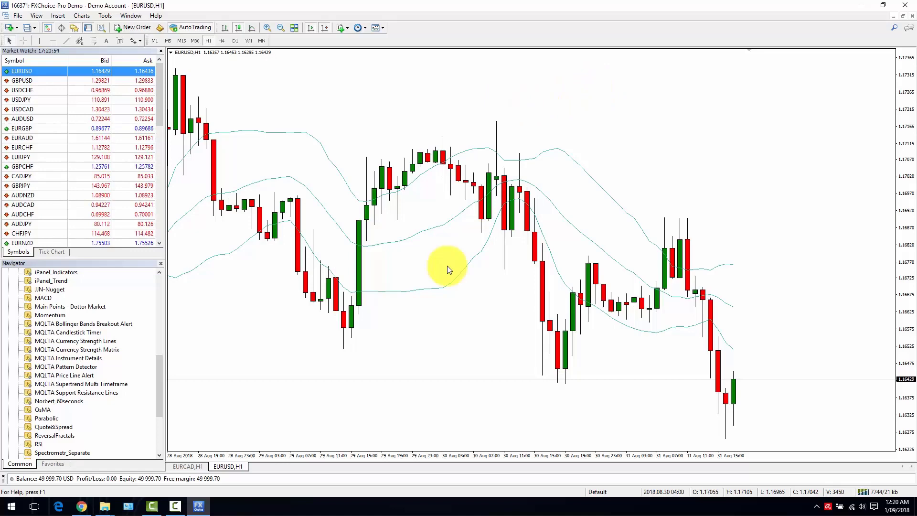
{"action": "mouse_move", "coordinate": [455, 265]}
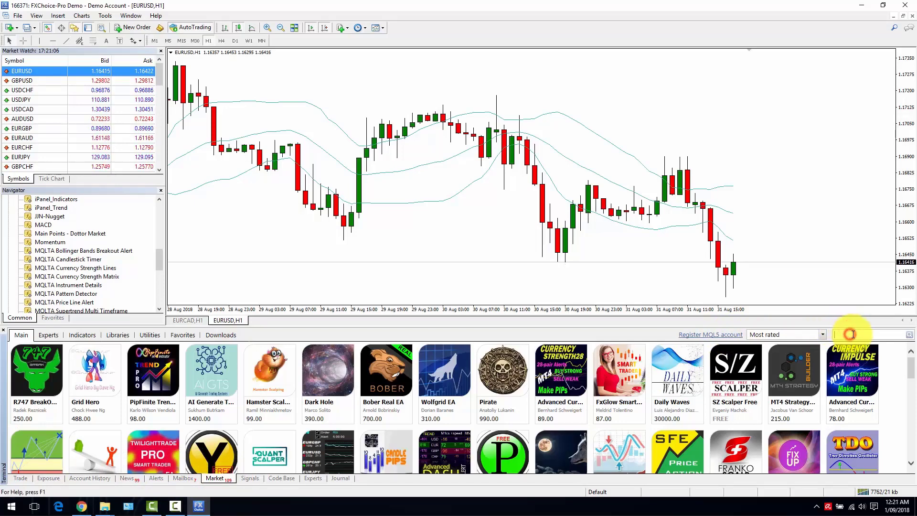
Search the Market for 'MQLTA bollin' and open the MQLTA Bollinger Bands Breakout Alert product page.
{"action": "type", "text": "MQLTA"}
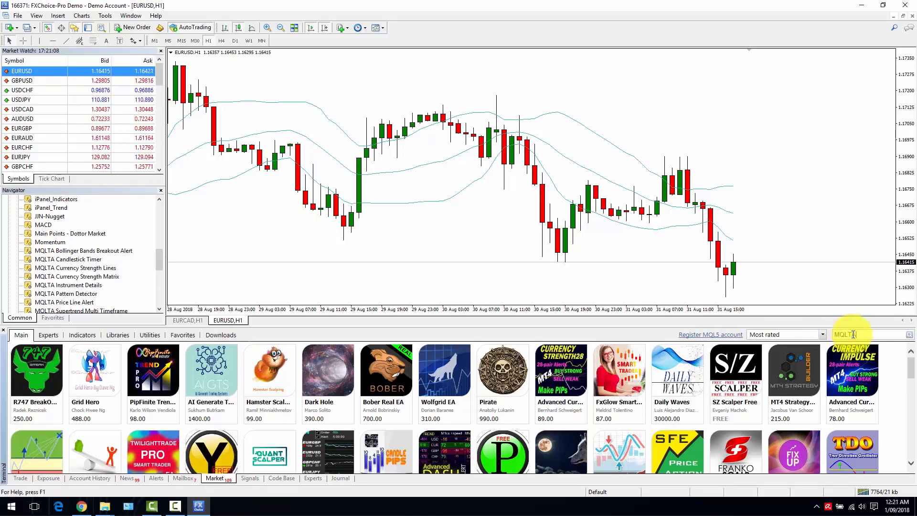
{"action": "type", "text": "bollin"}
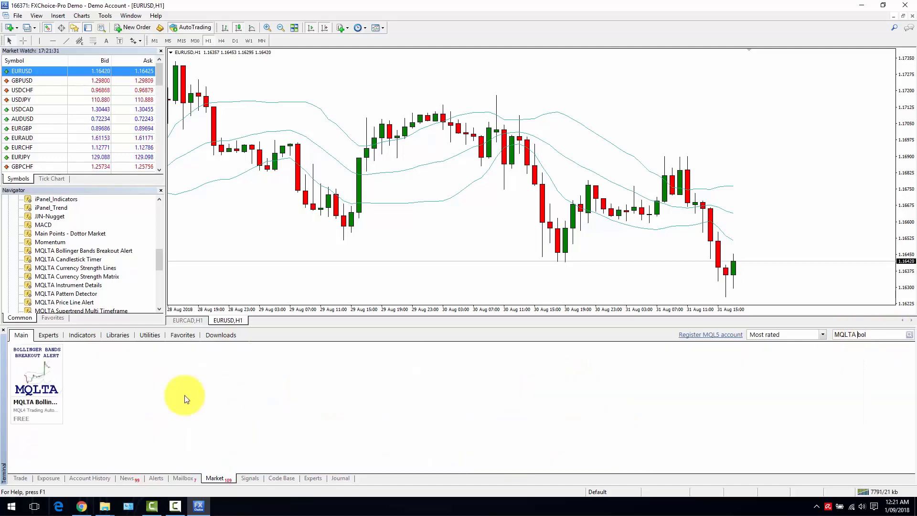
{"action": "left_click", "coordinate": [36, 380]}
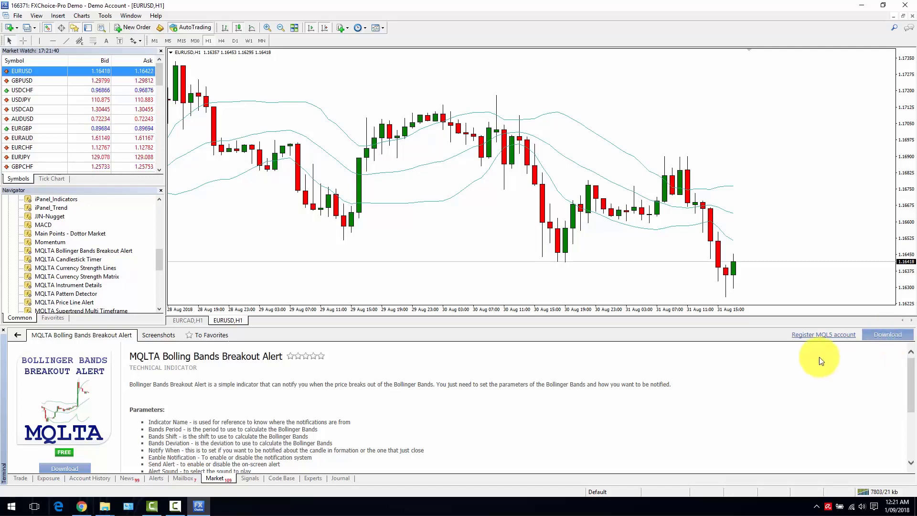
{"action": "mouse_move", "coordinate": [823, 335]}
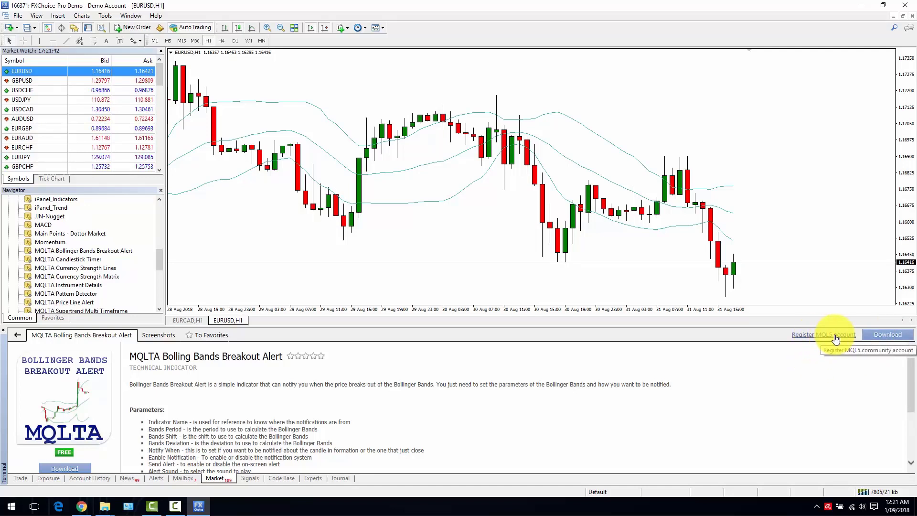